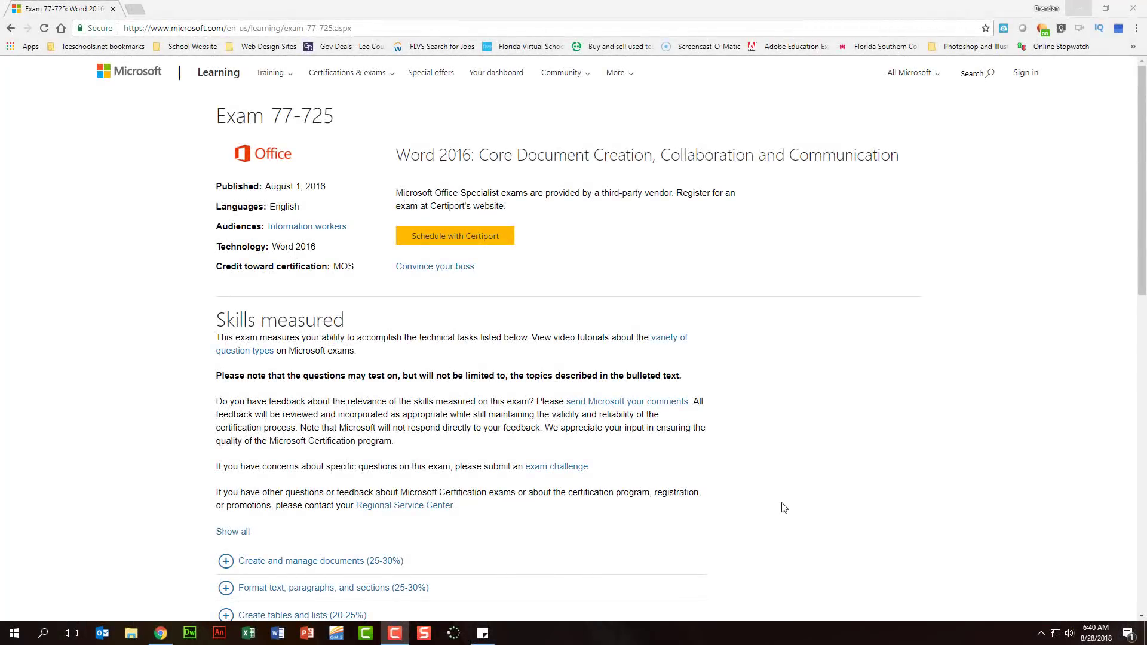
mouse_move(775, 494)
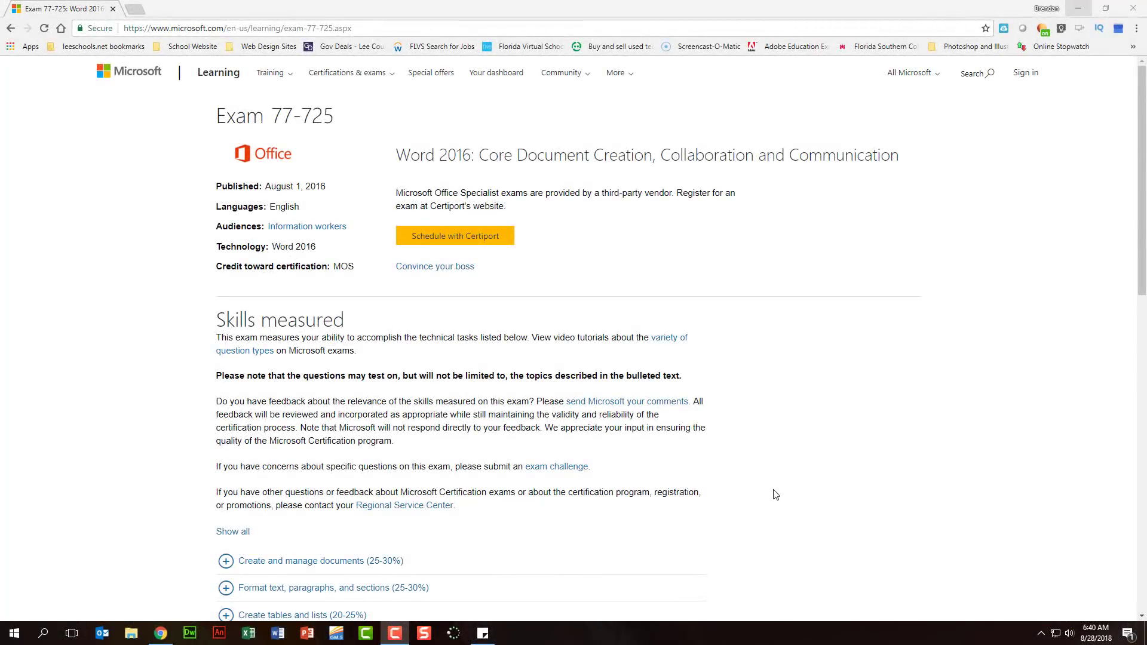
mouse_move(769, 493)
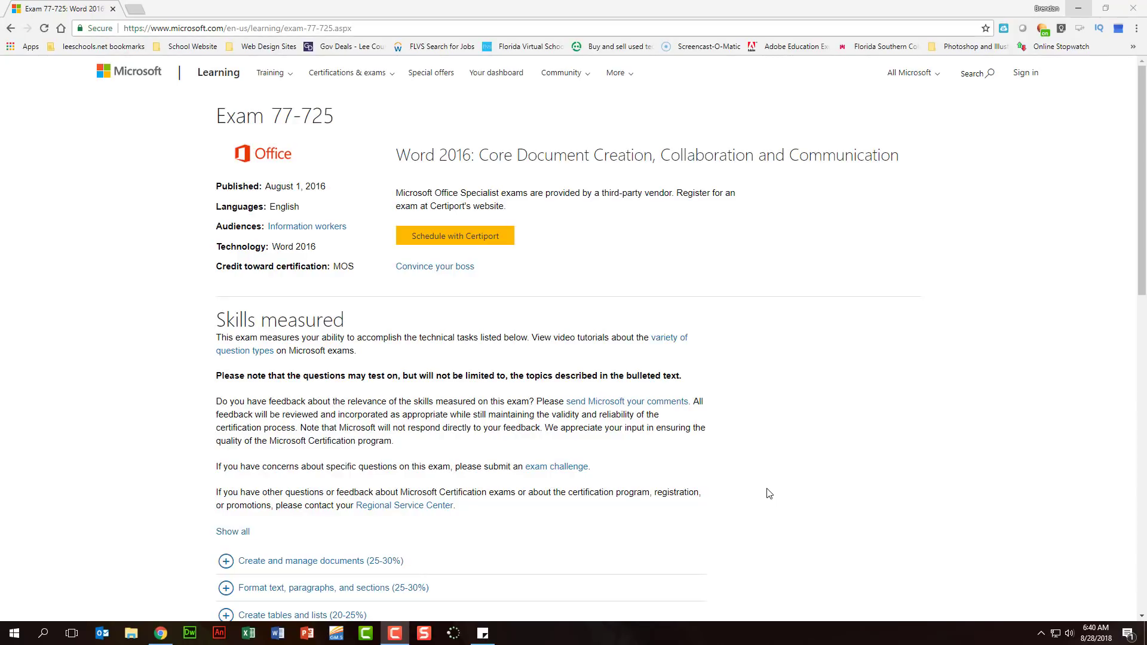
mouse_move(661, 467)
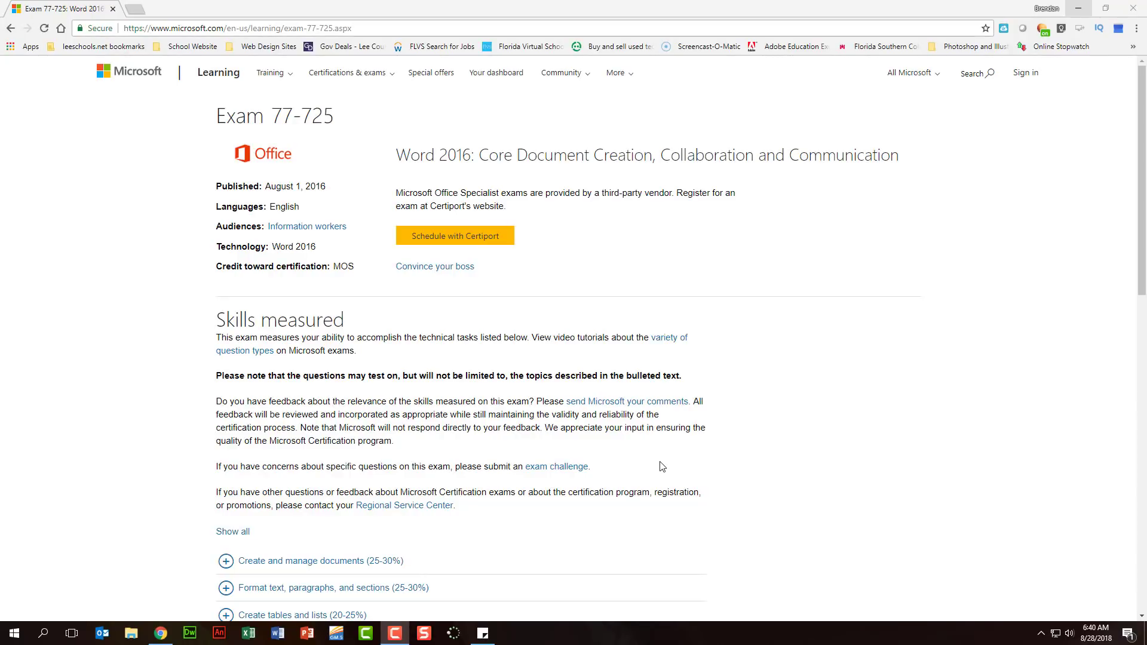
Step: Expand the 'Create and manage documents (25-30%)' skill area in the Exam 77-725 skills outline
scroll("down", 3)
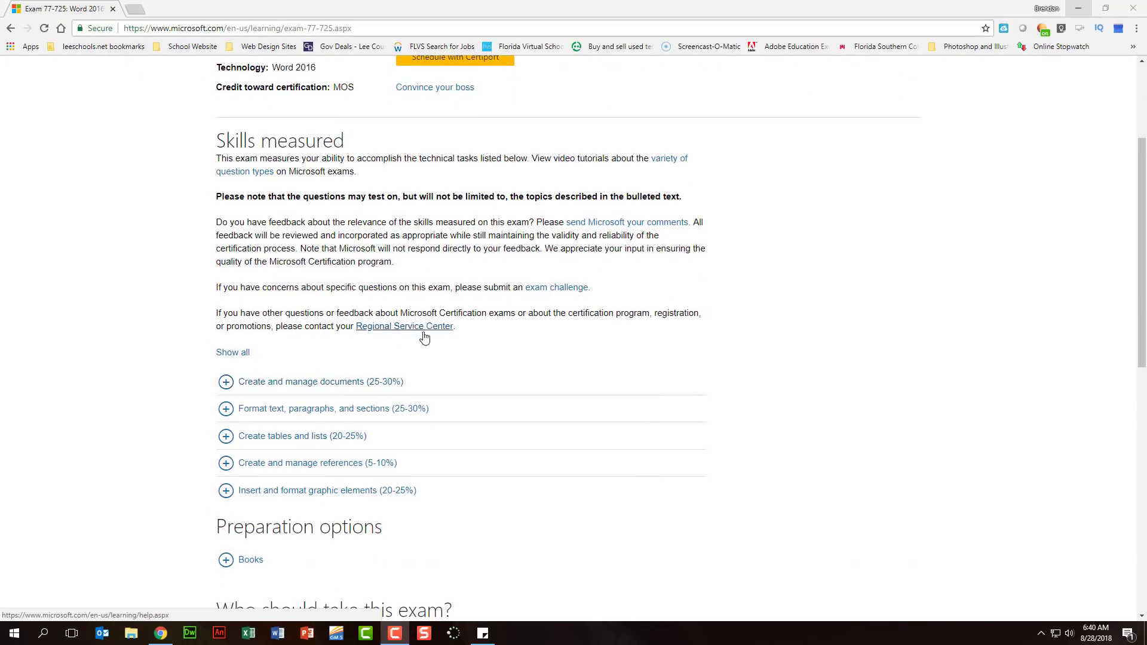
scroll("down", 3)
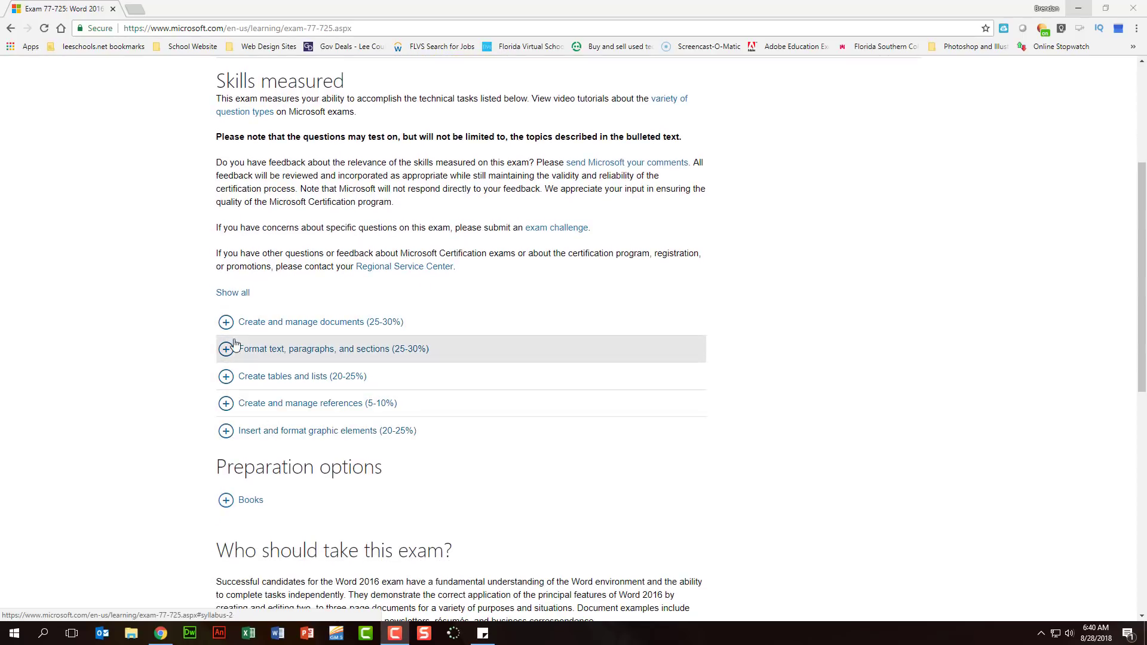
left_click(226, 322)
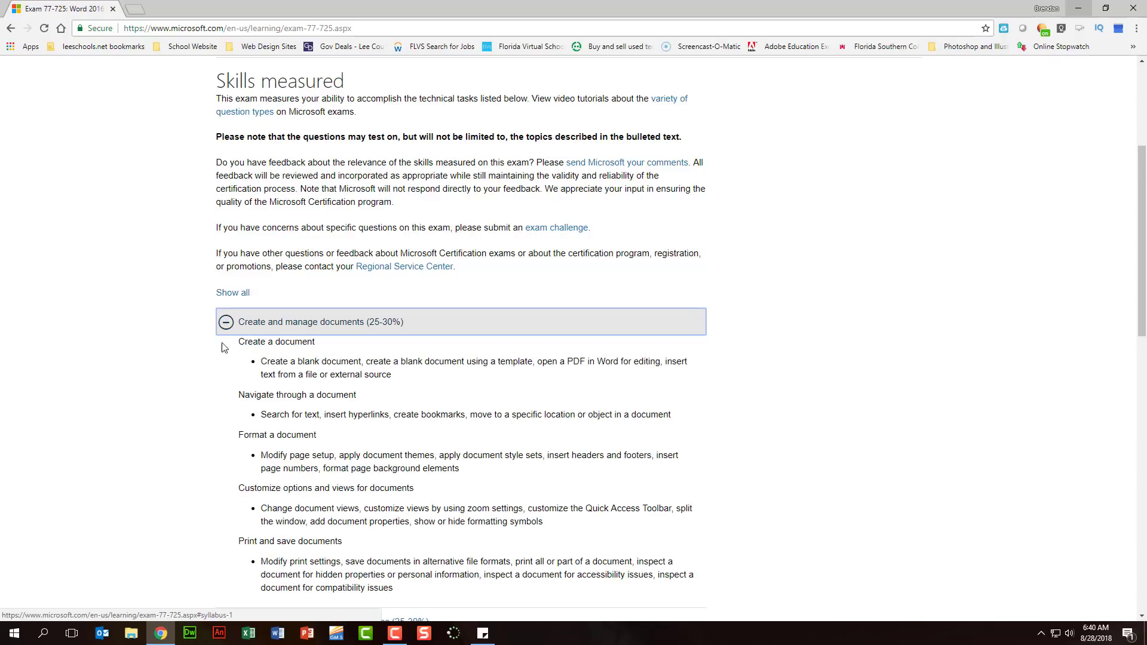
scroll("down", 3)
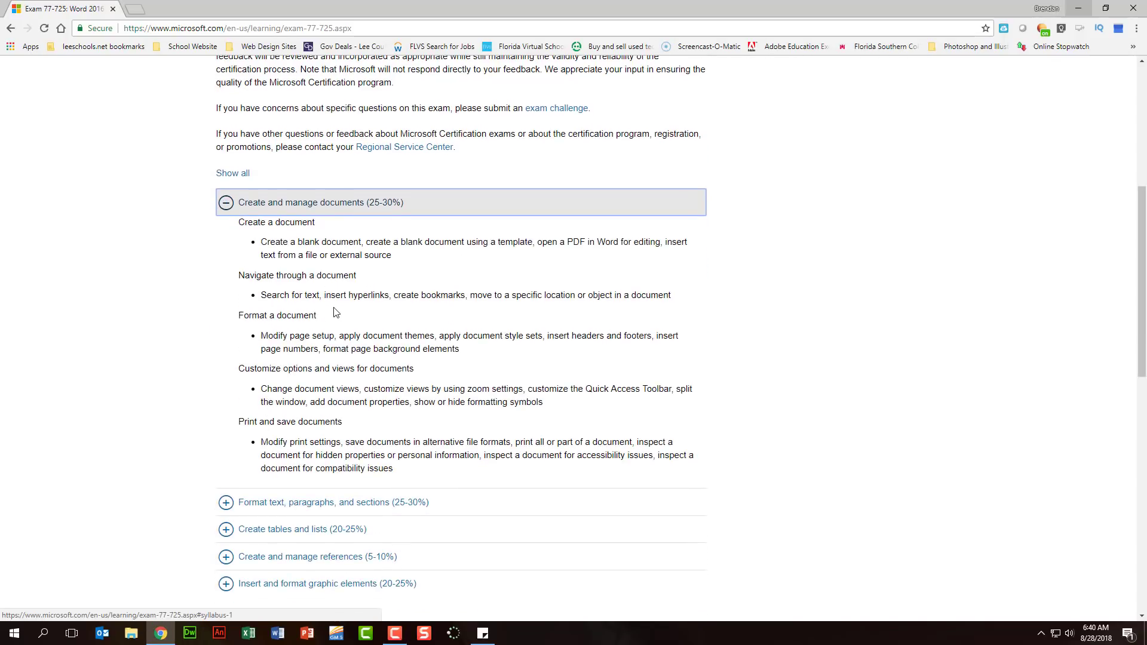
mouse_move(308, 347)
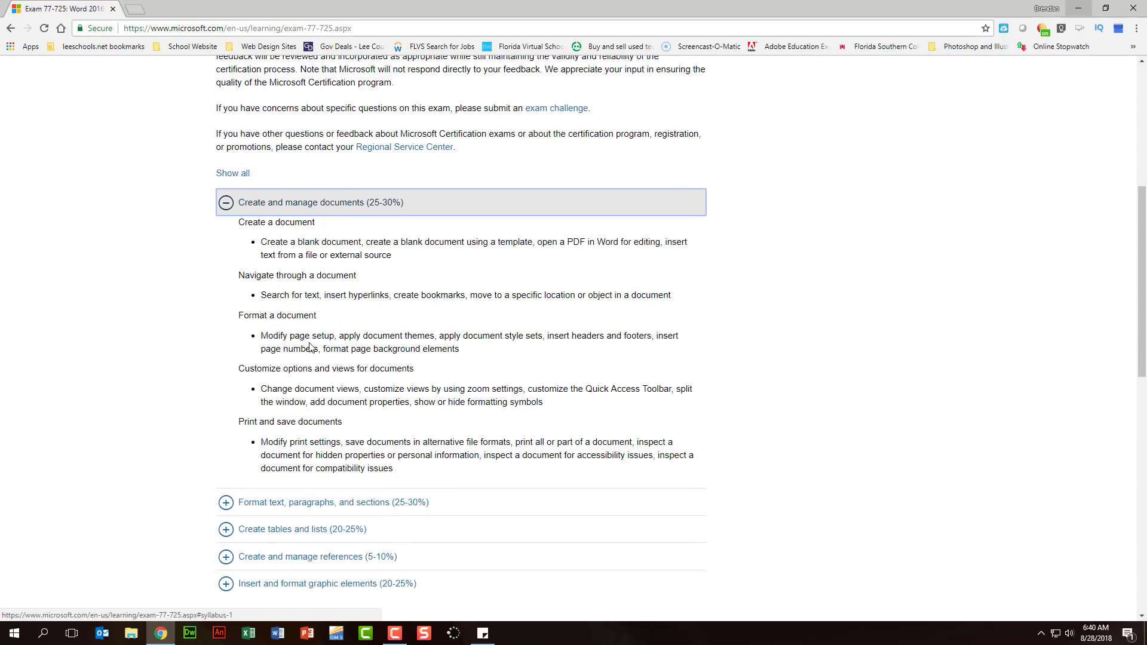
scroll("down", 3)
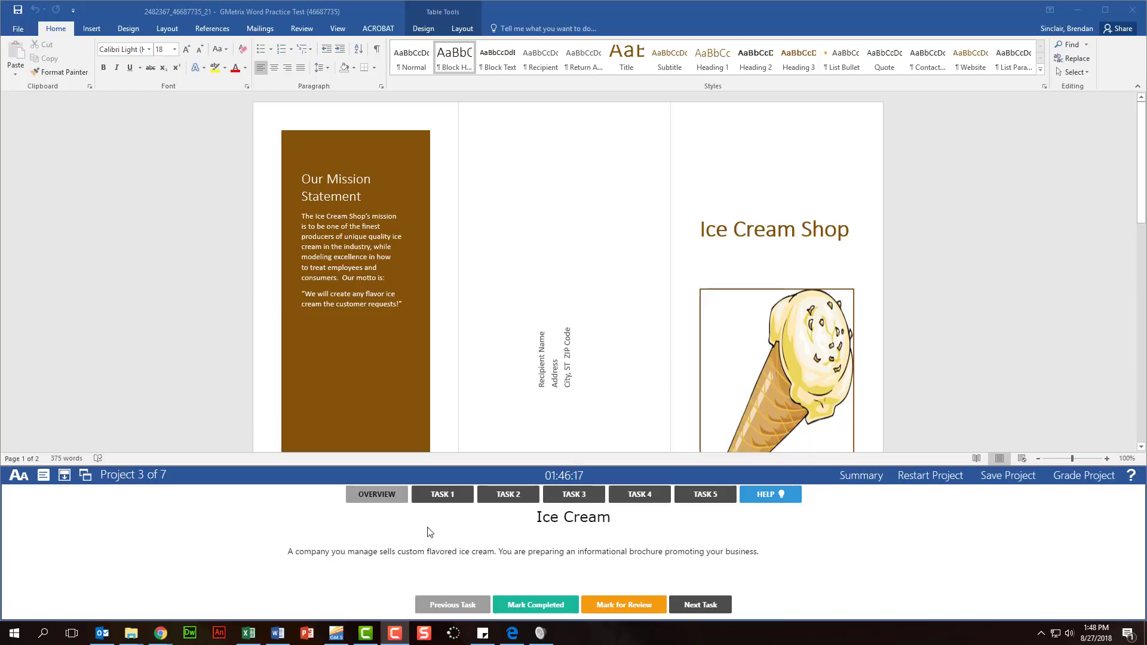
mouse_move(536, 529)
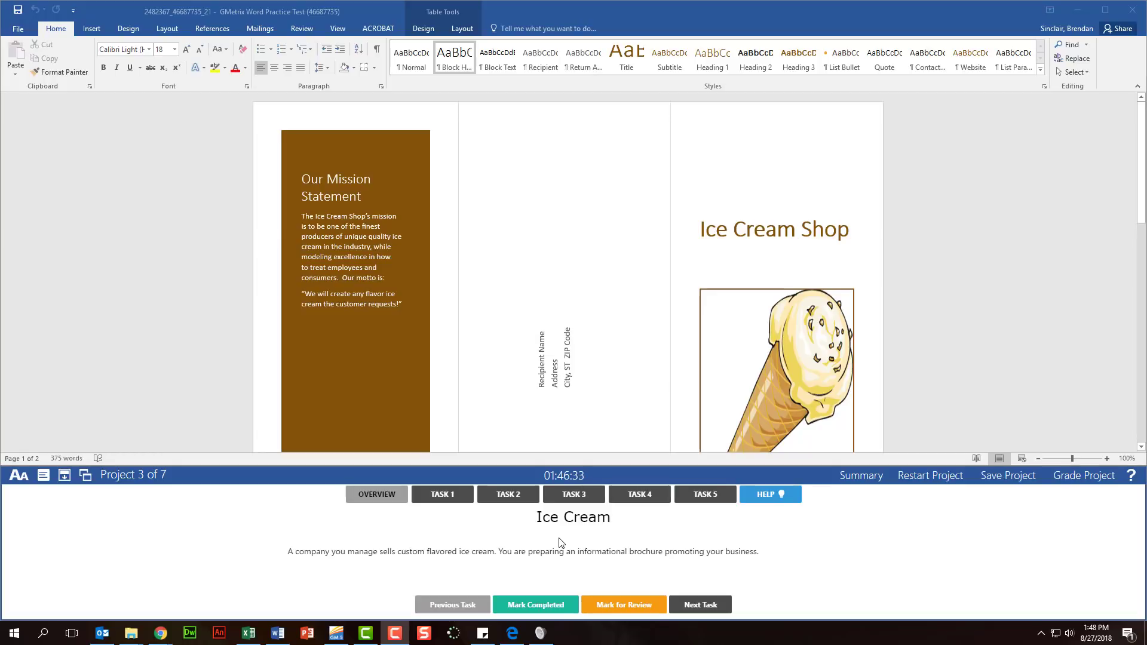
mouse_move(570, 542)
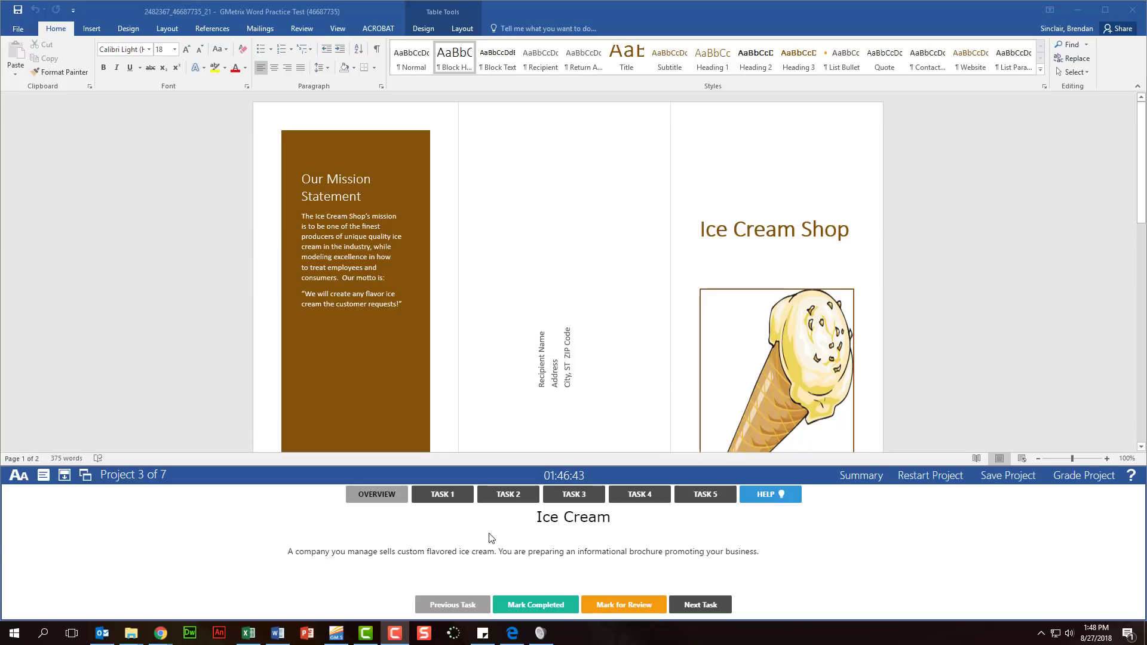
Step: Show Task 1 (sort the Our Most Popular Flavors table) and mark it for review
left_click(442, 494)
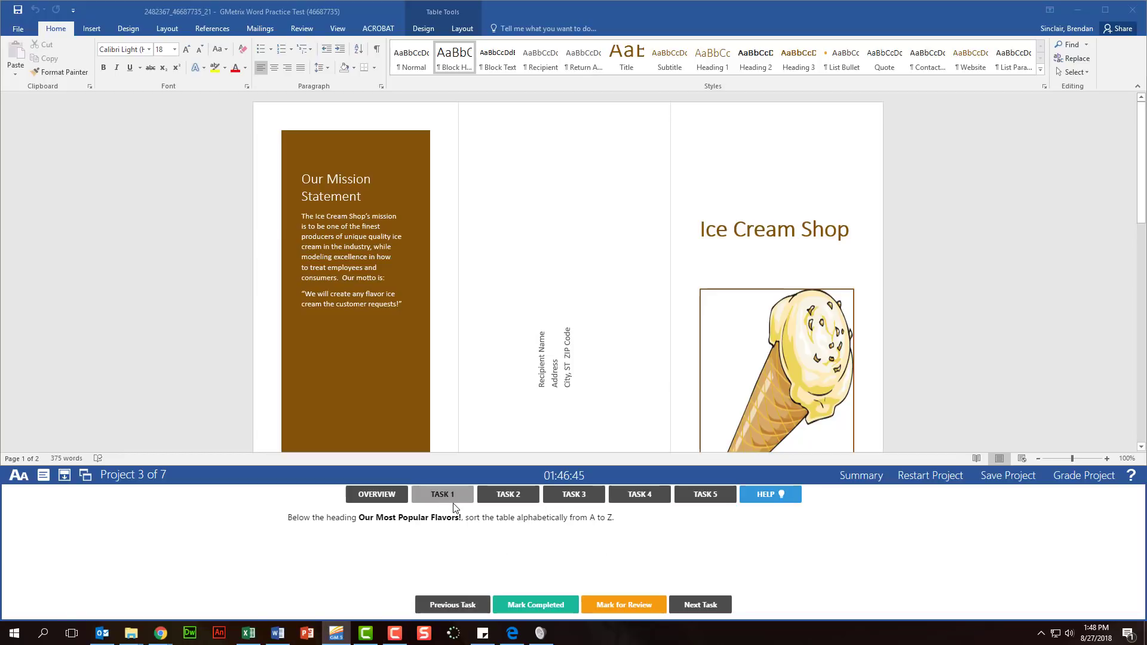
mouse_move(395, 545)
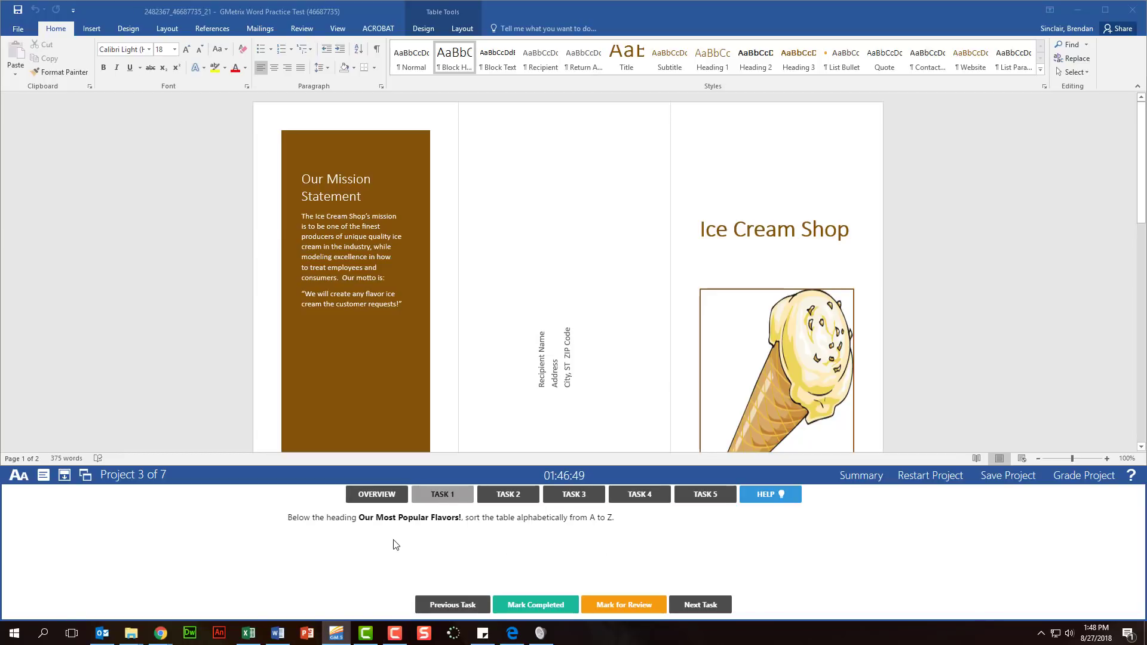
mouse_move(623, 605)
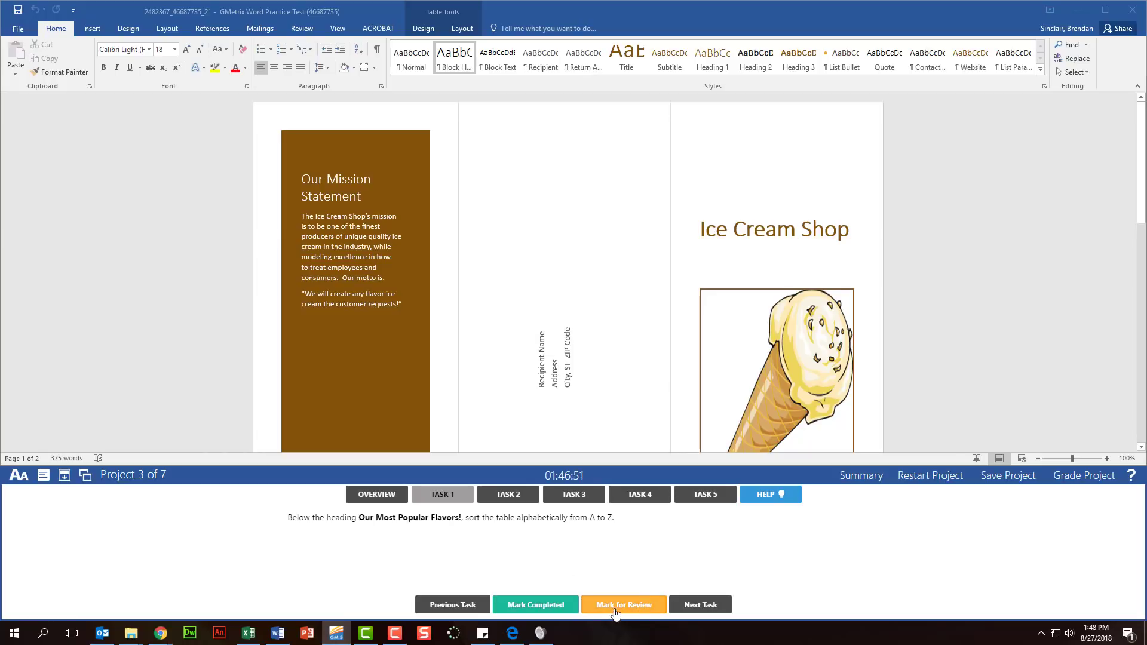
left_click(622, 605)
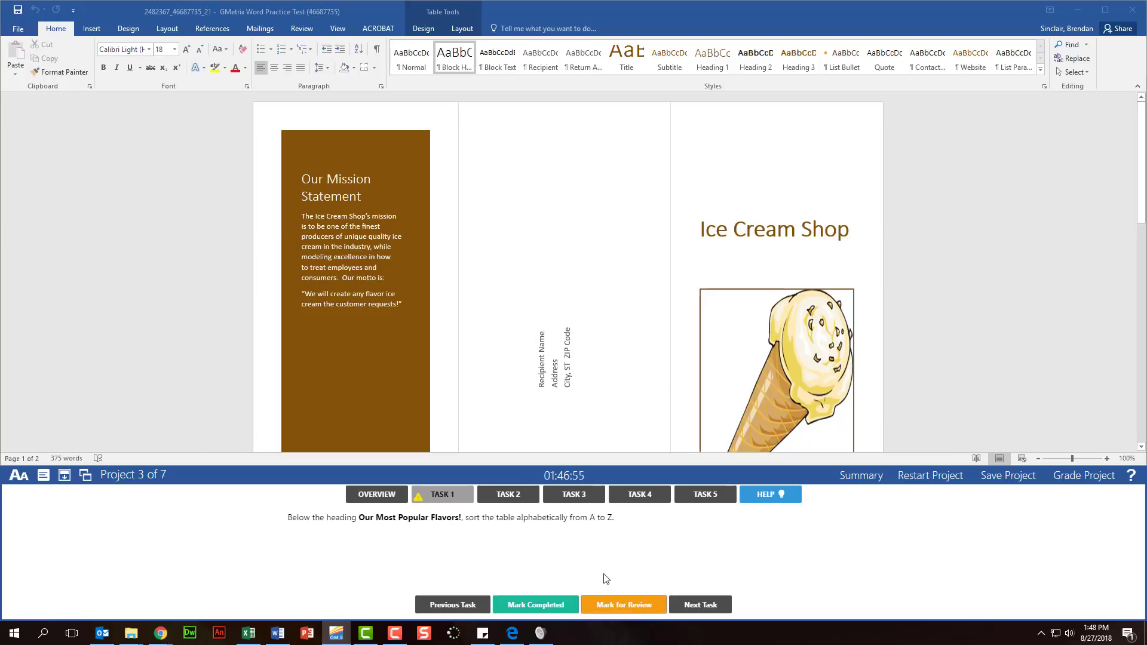
mouse_move(651, 576)
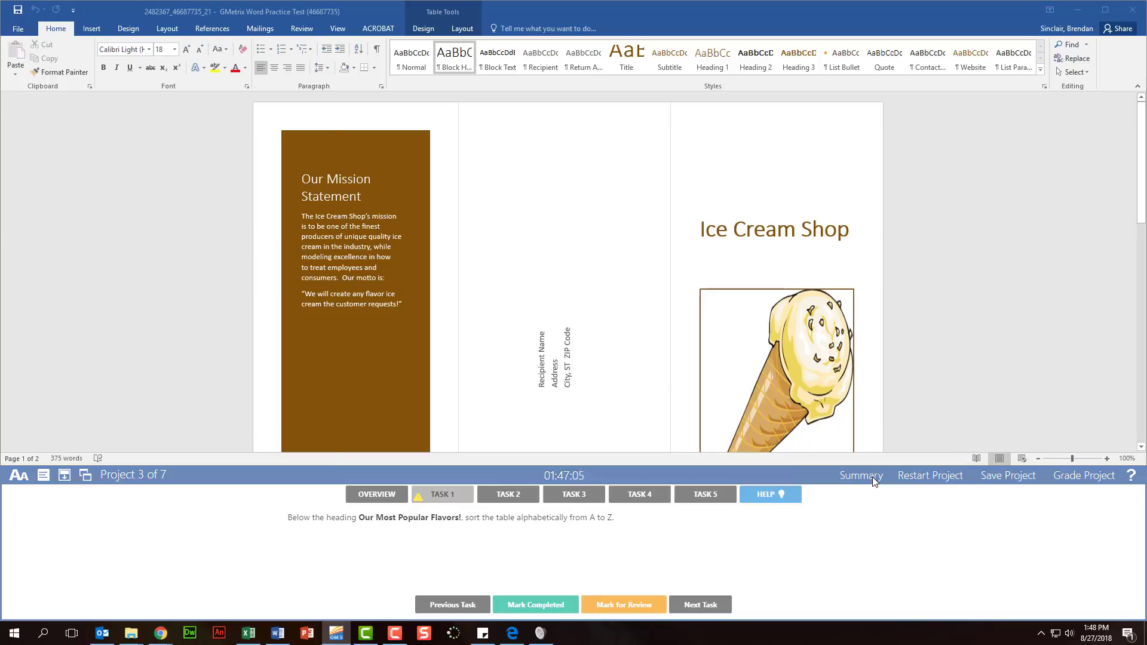
Step: Review the Test Summary of flagged tasks, then go to Task 3 (textbox between title and graphic)
left_click(860, 474)
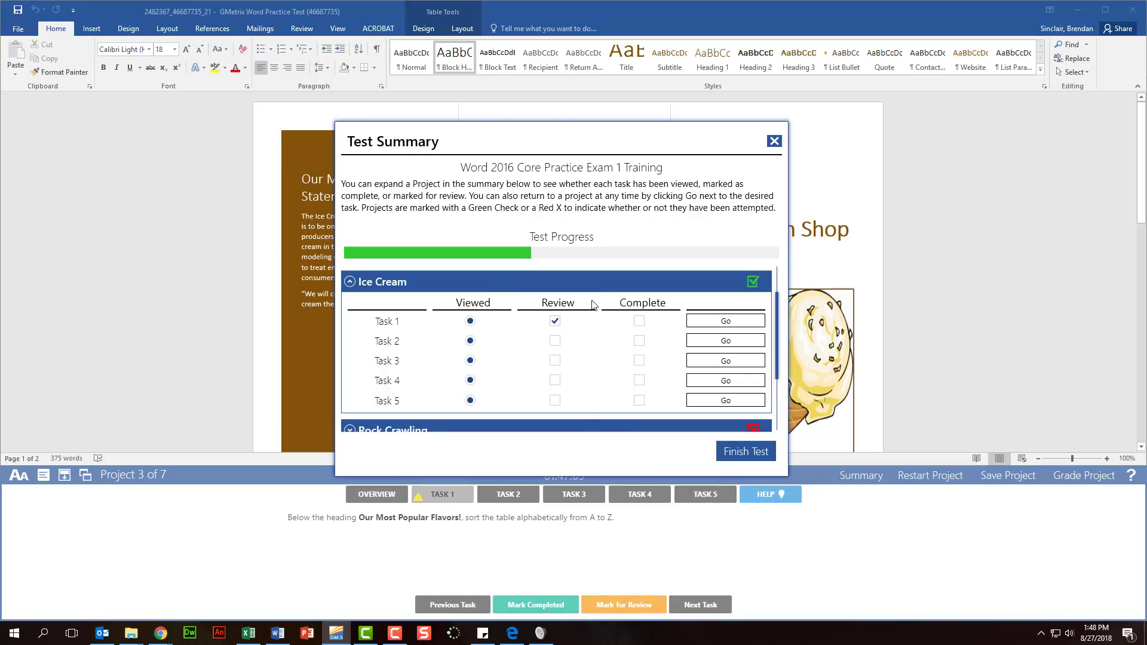
left_click(774, 141)
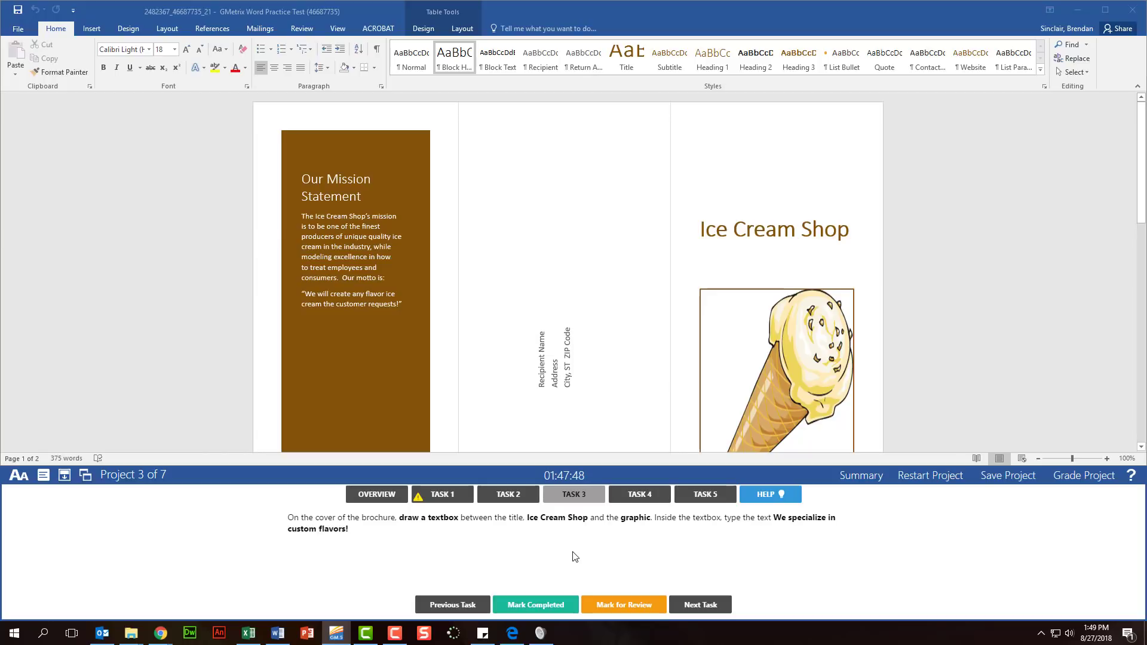
mouse_move(475, 537)
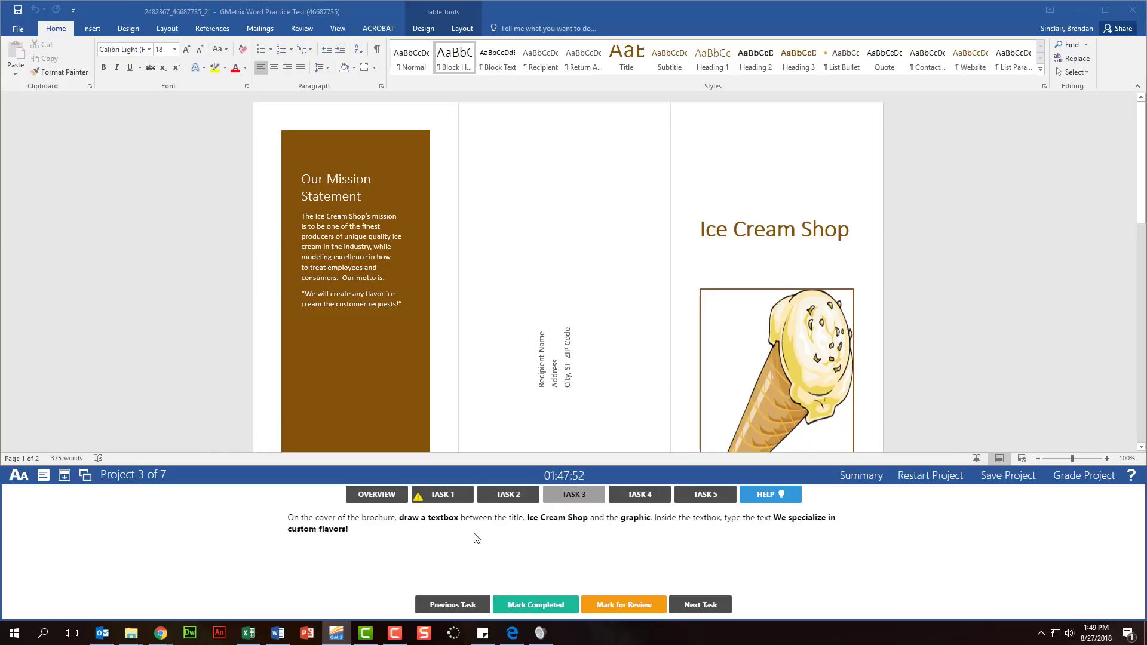
mouse_move(790, 540)
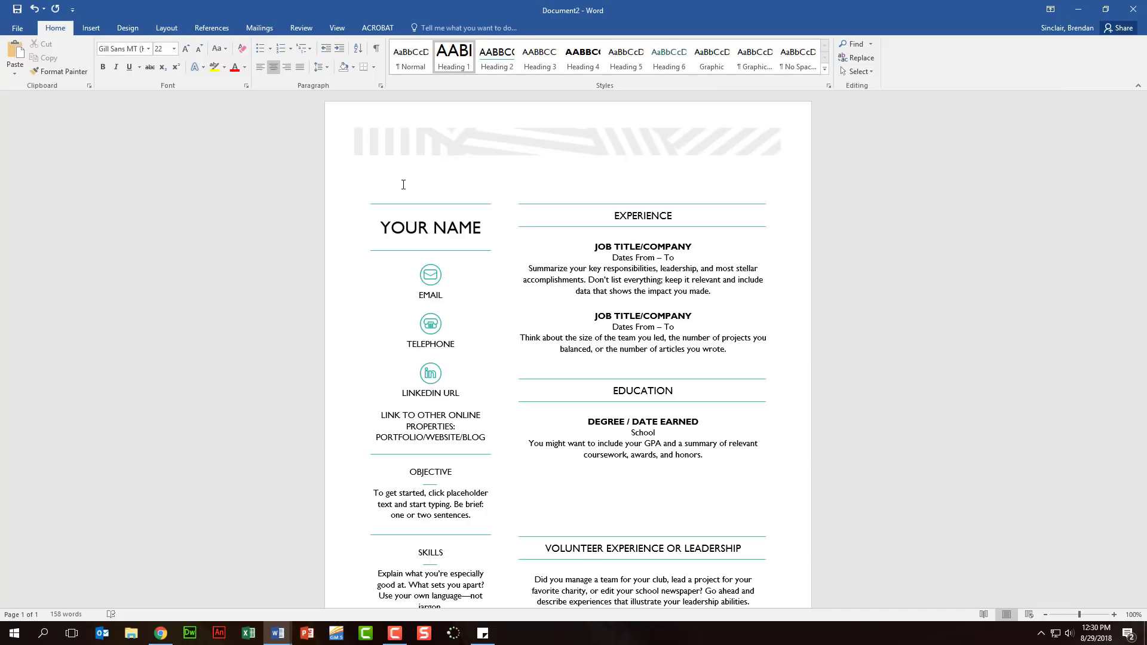
mouse_move(59, 70)
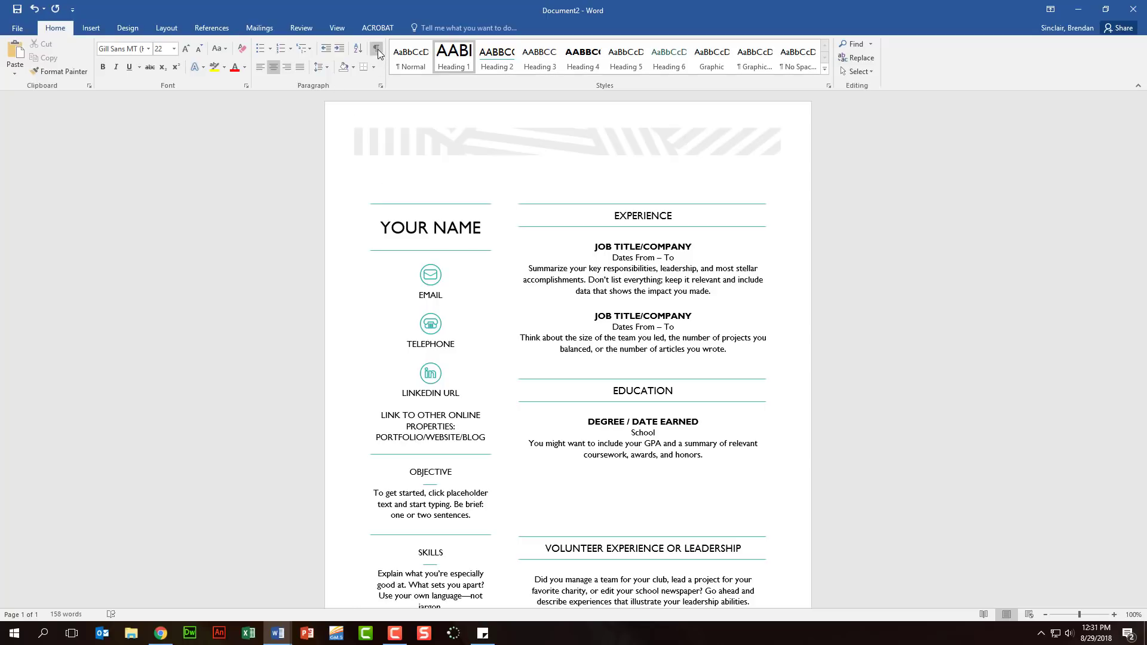
mouse_move(376, 48)
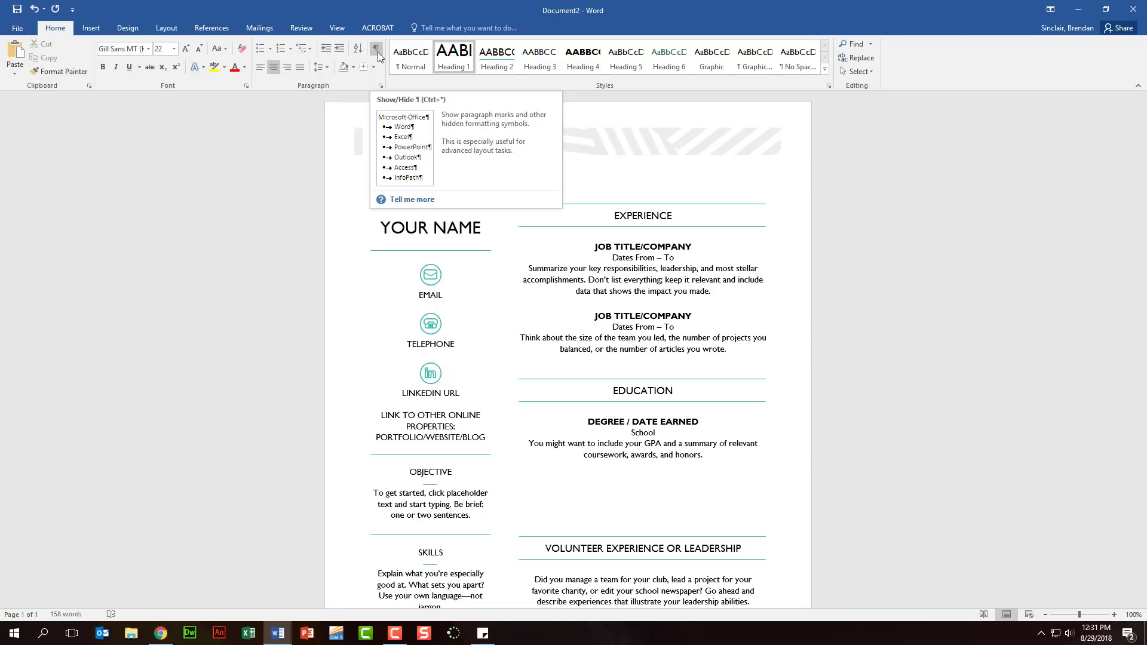
Step: Toggle Show/Hide ¶ off and back on so paragraph marks and the section break stay visible
left_click(376, 48)
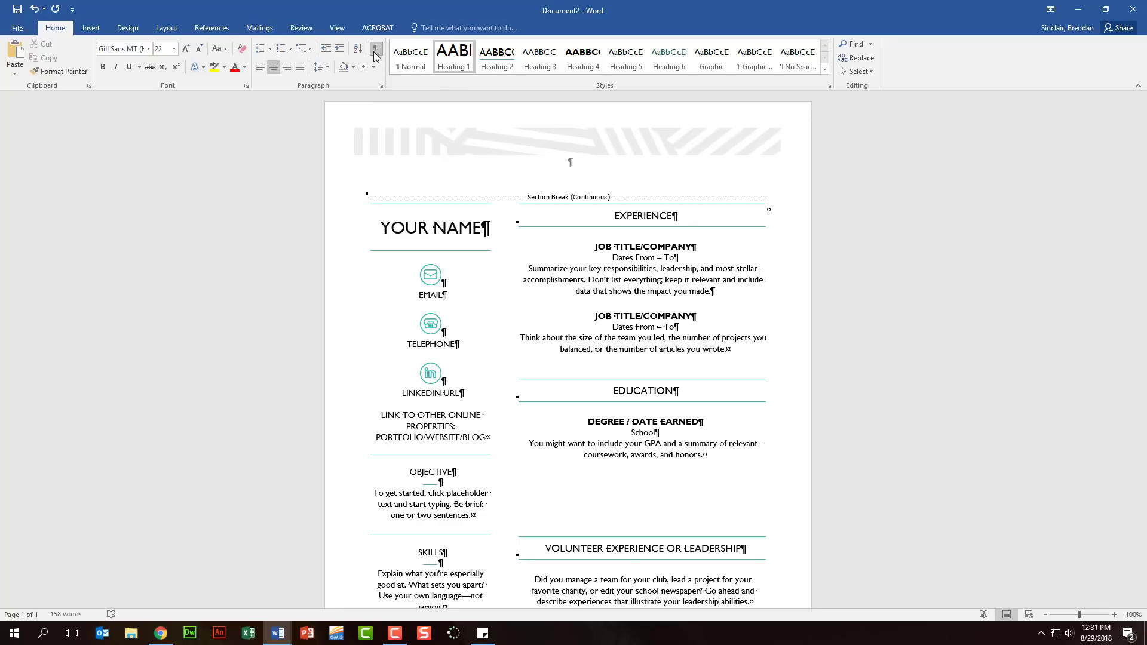
left_click(375, 48)
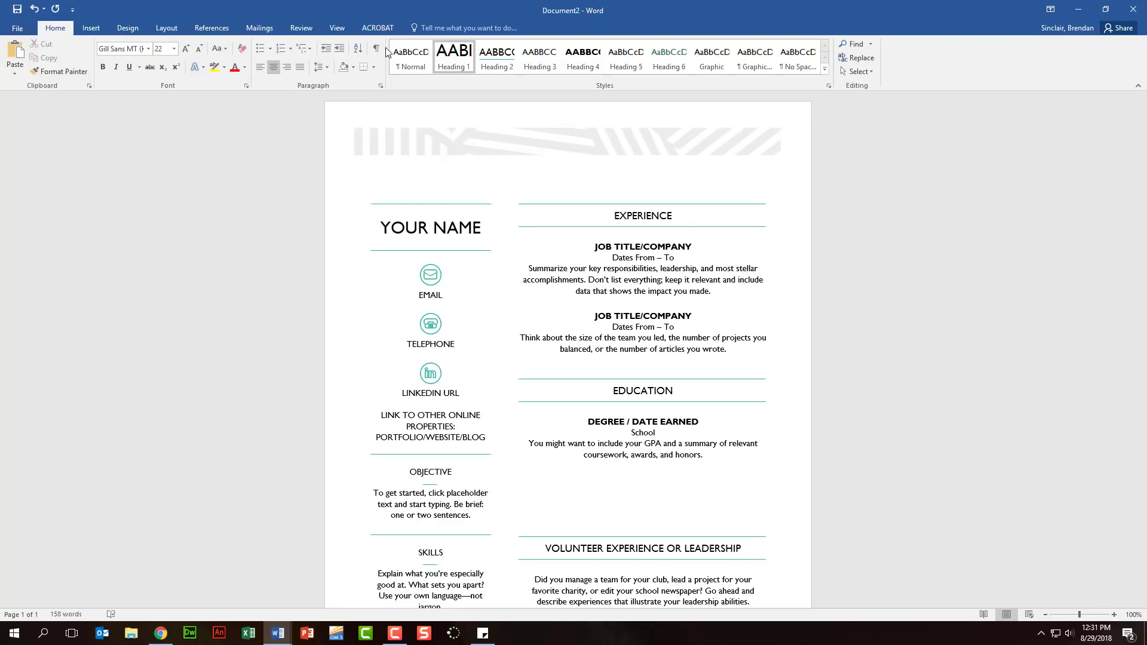
left_click(377, 48)
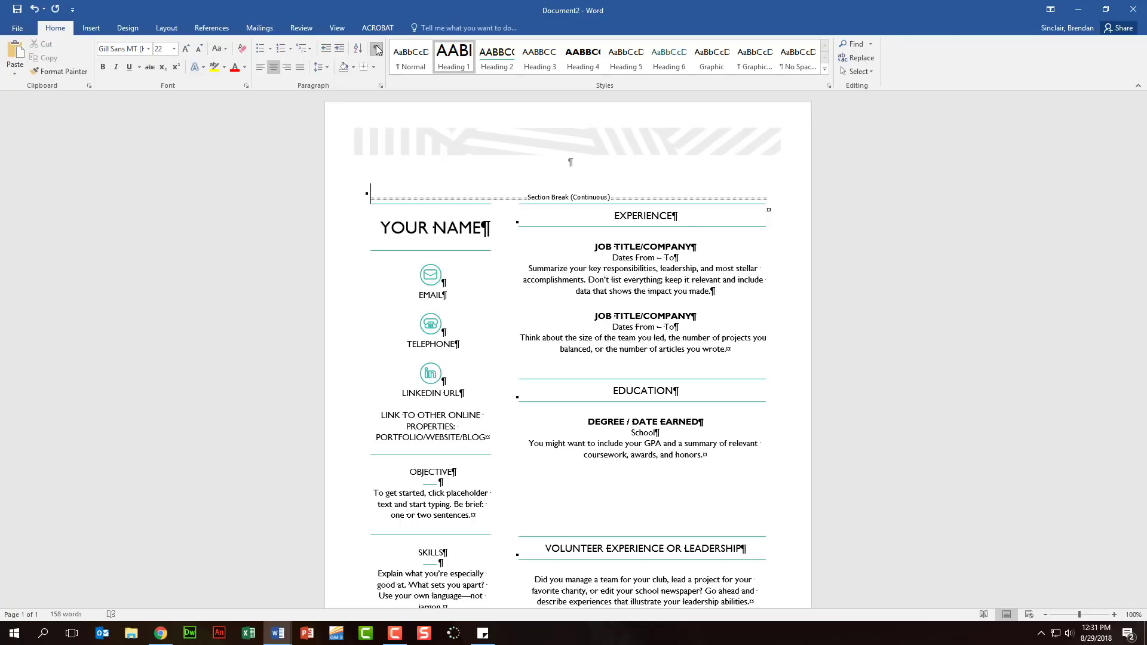
mouse_move(377, 48)
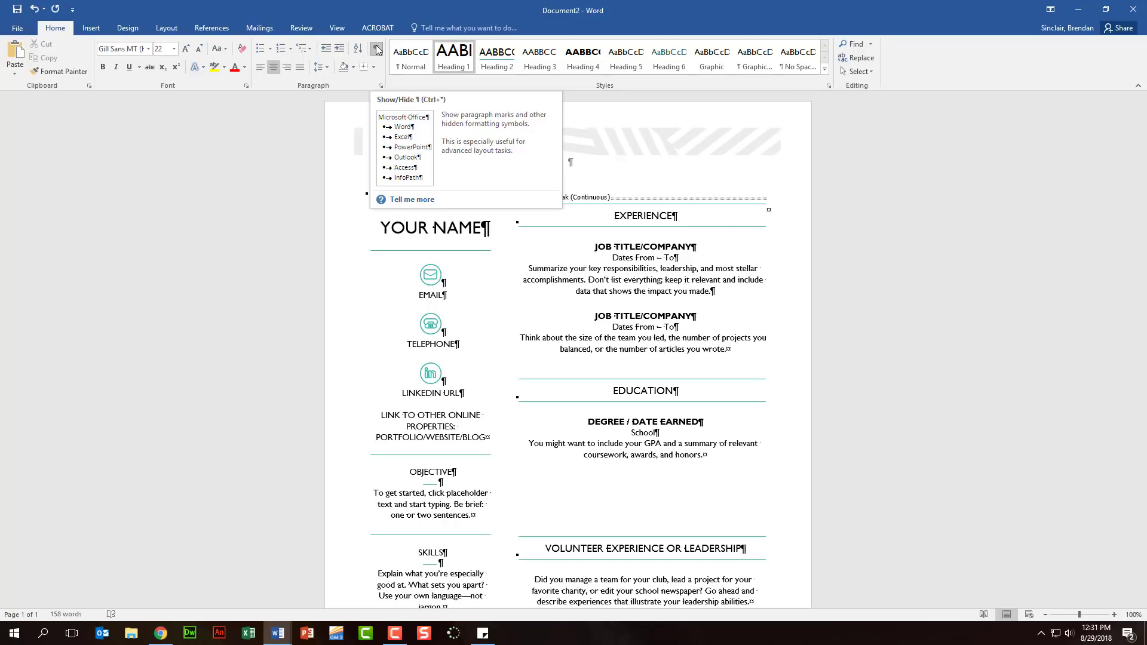
mouse_move(380, 70)
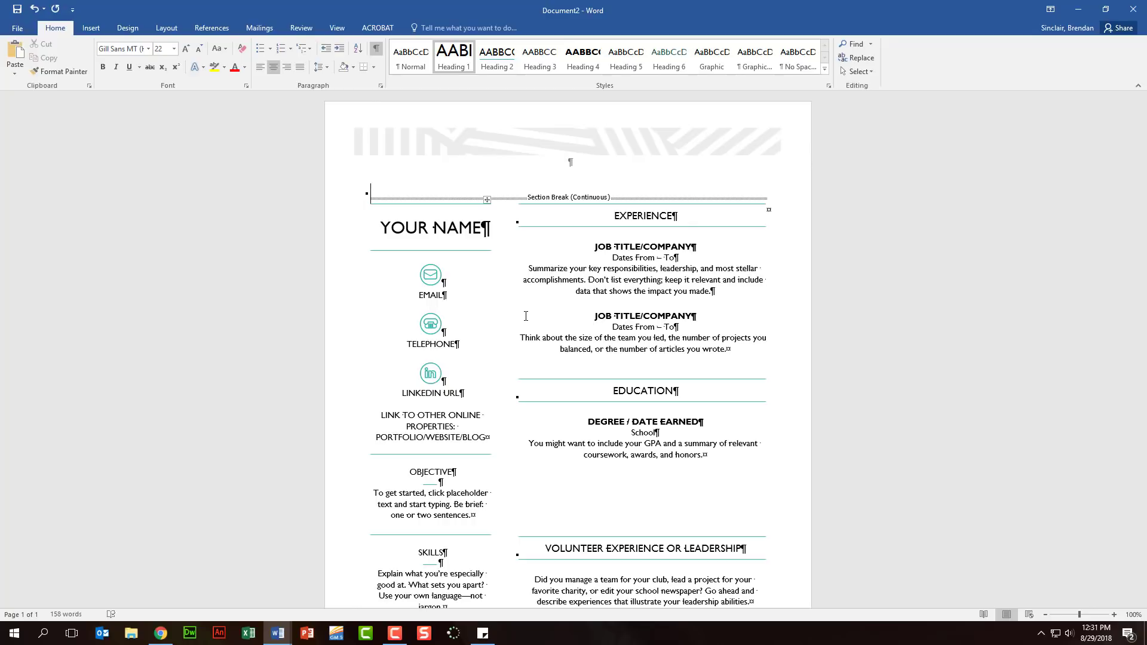
Step: Set the document's Title property to 'Title' in File > Info and return to the résumé
left_click(15, 27)
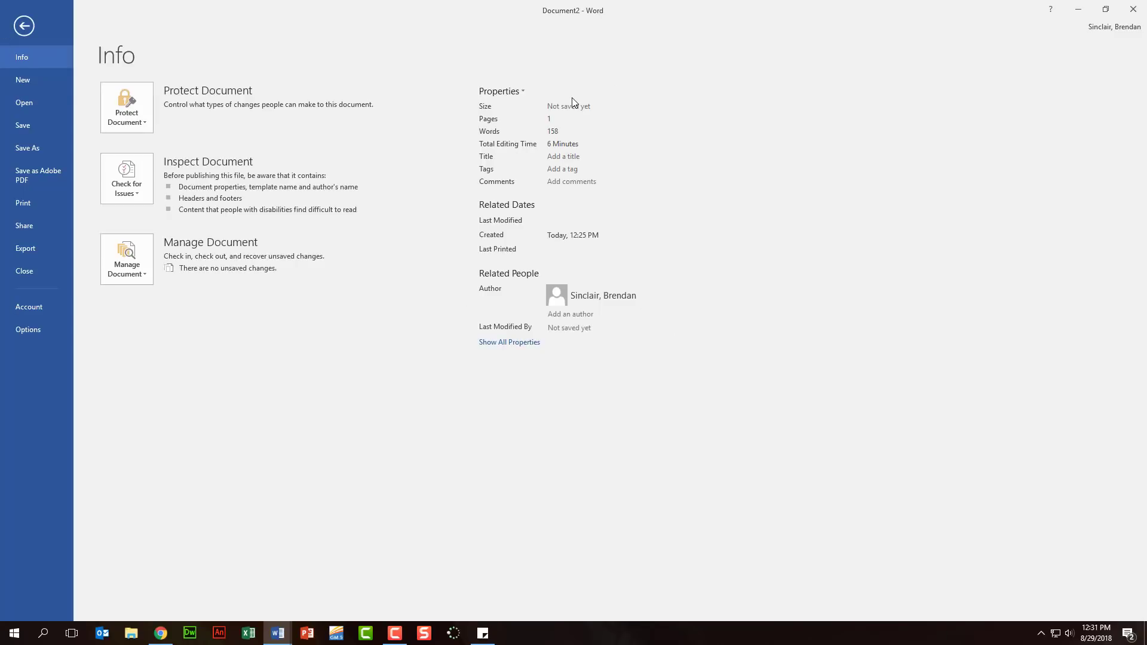
left_click(591, 155)
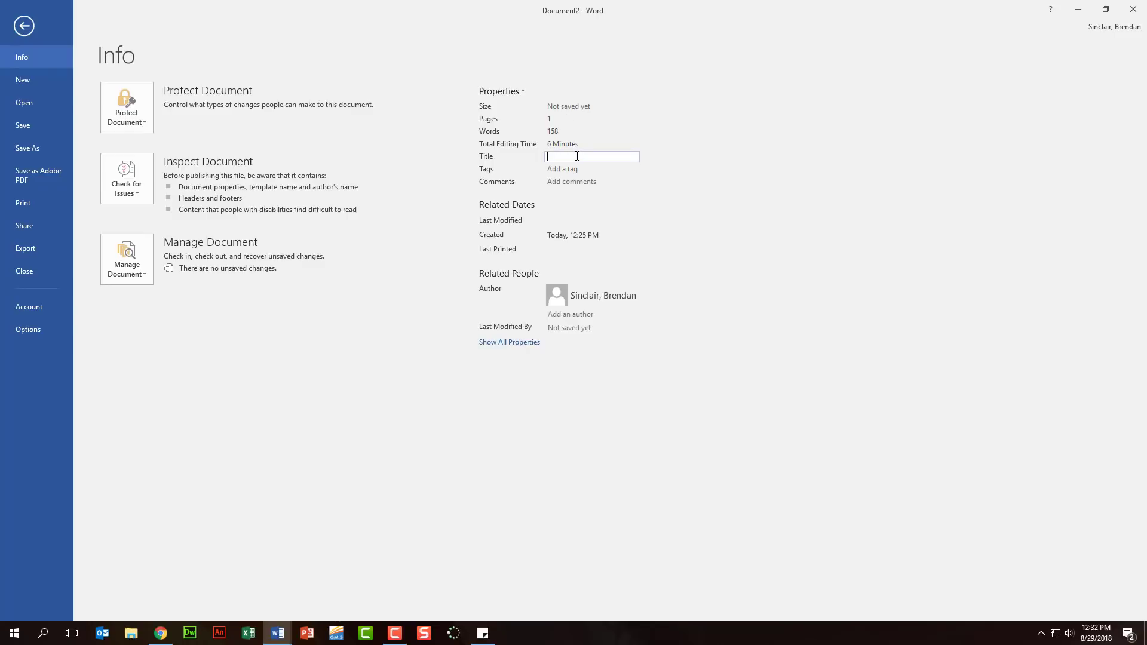
type("Title")
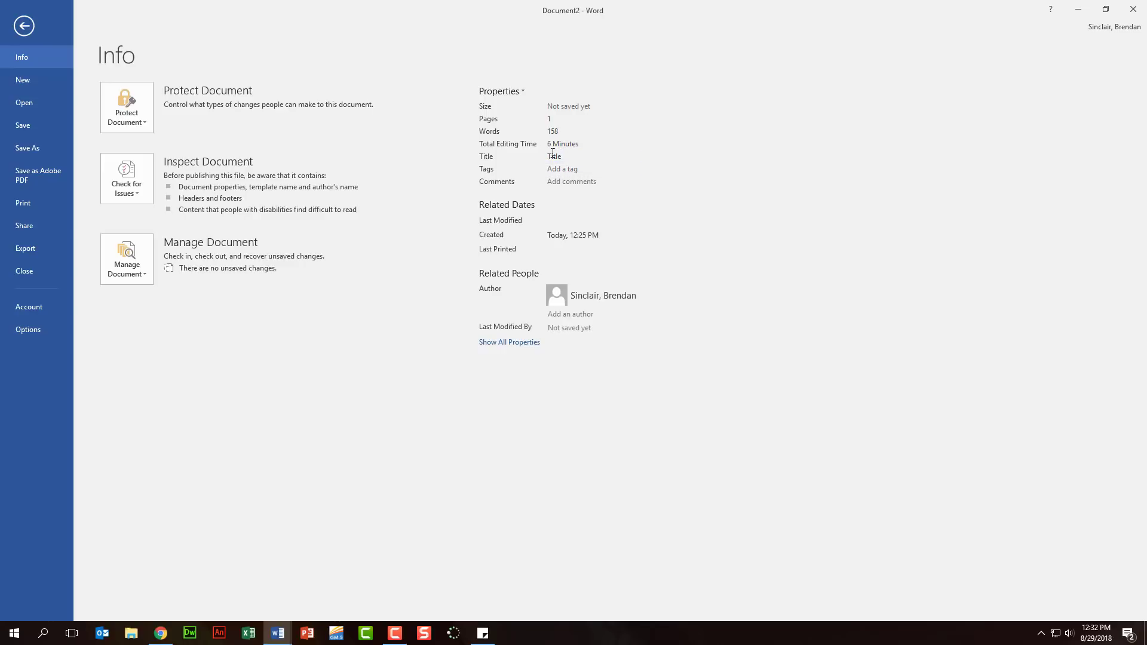
left_click(571, 155)
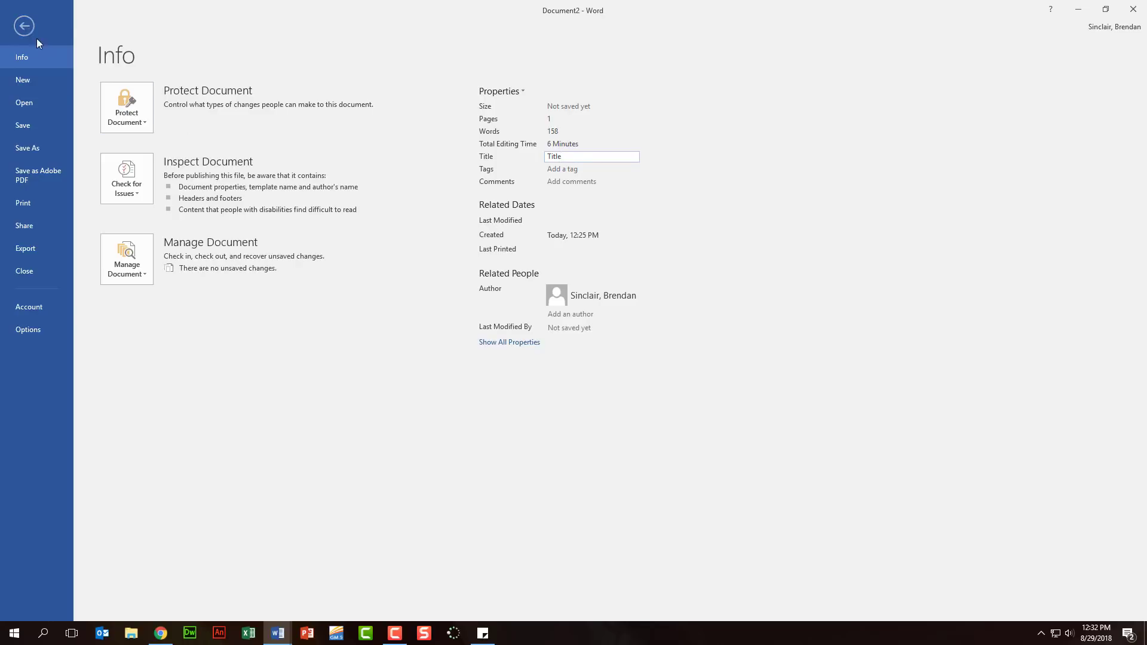
left_click(24, 25)
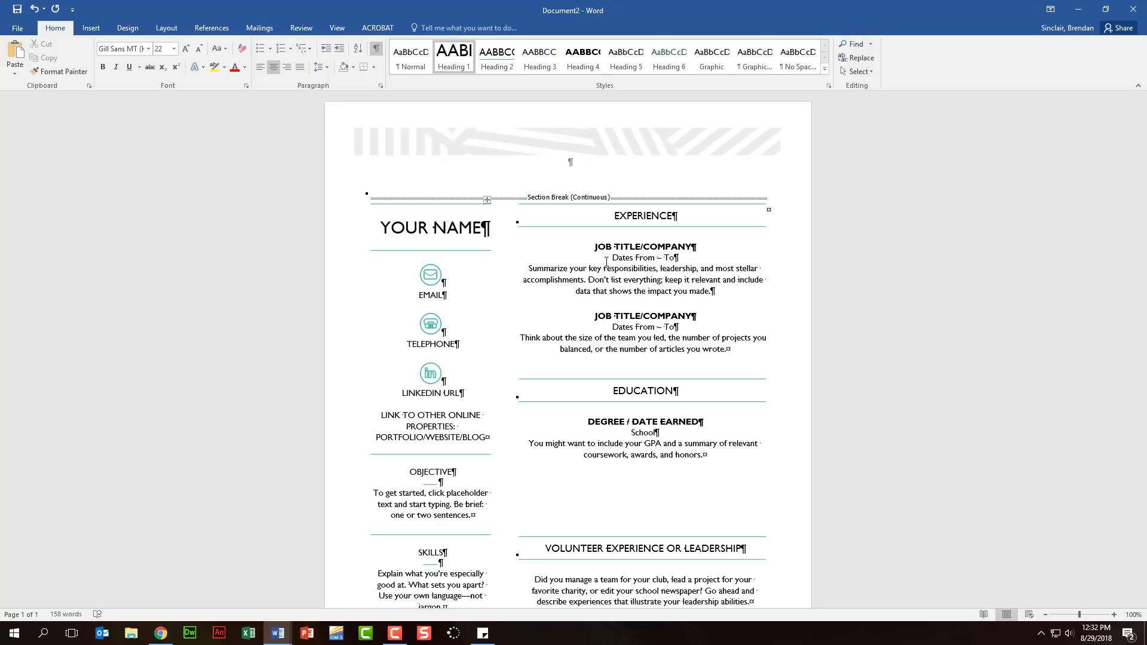
Step: Search the résumé for 'GPA' in the Navigation pane
left_click(373, 196)
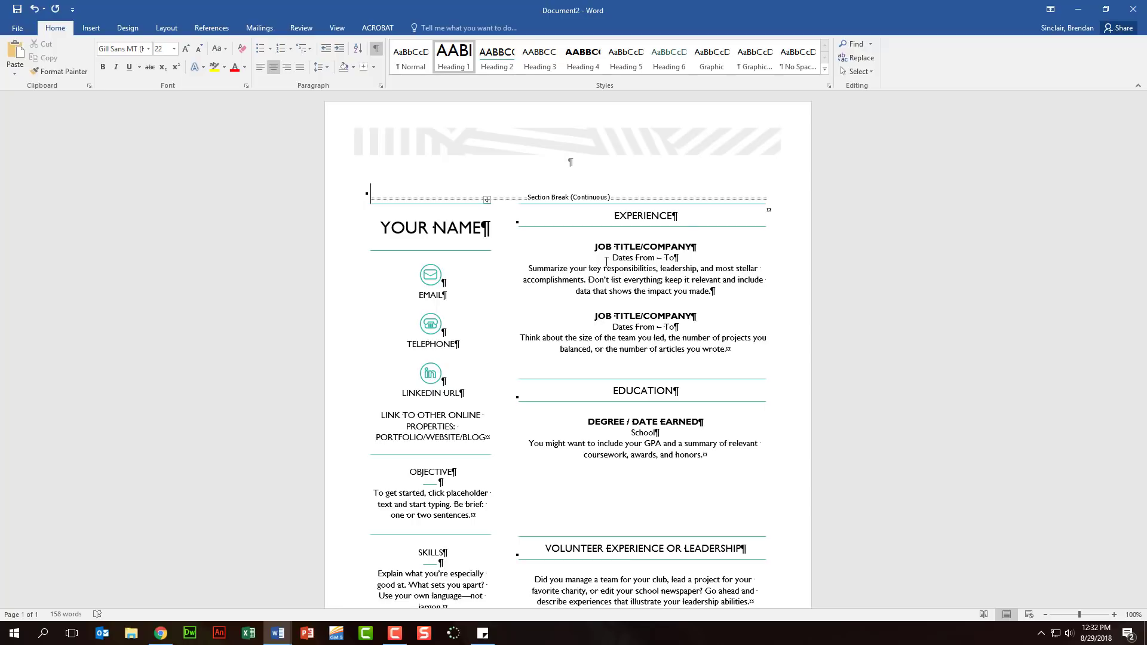
key("ctrl+f")
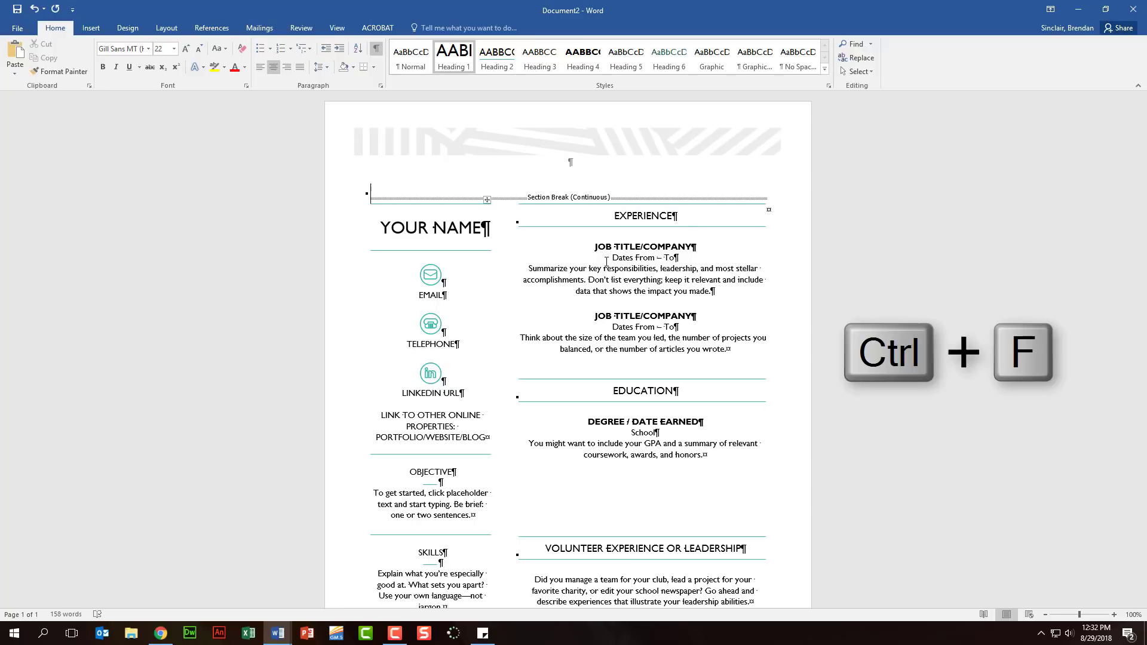
mouse_move(617, 175)
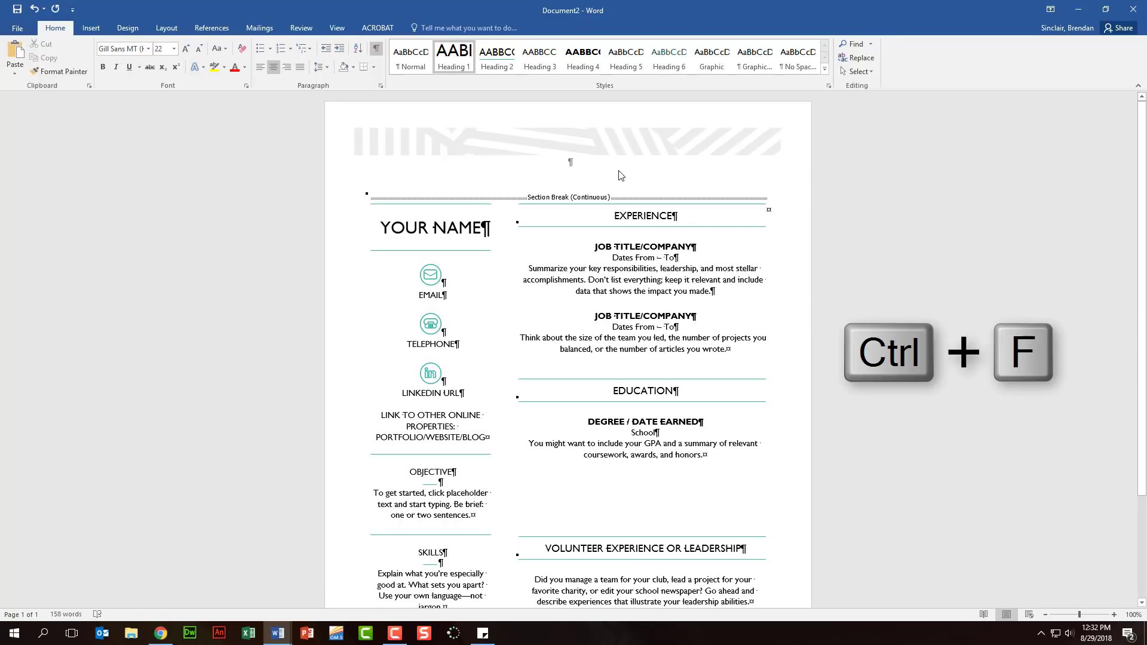
mouse_move(854, 44)
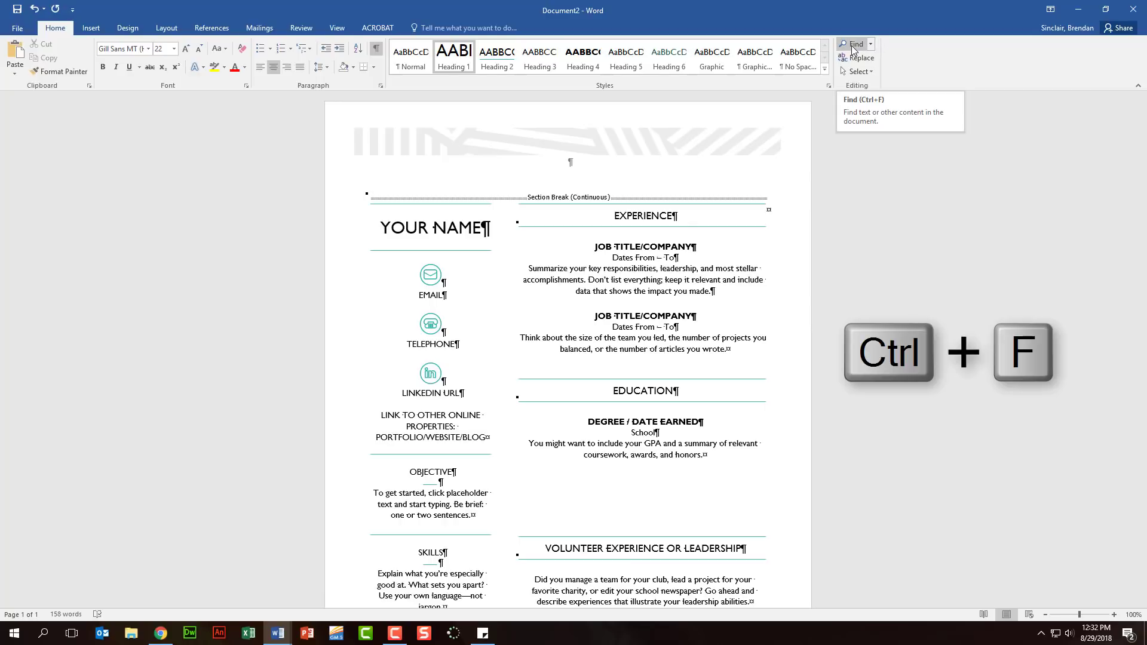
left_click(853, 44)
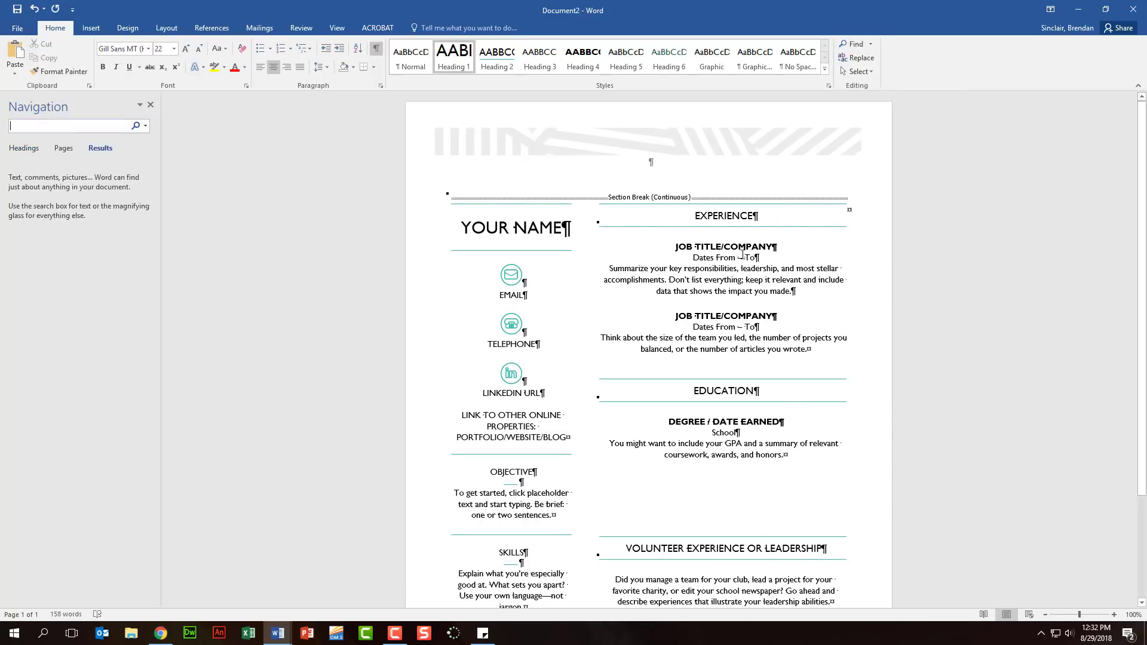
mouse_move(157, 167)
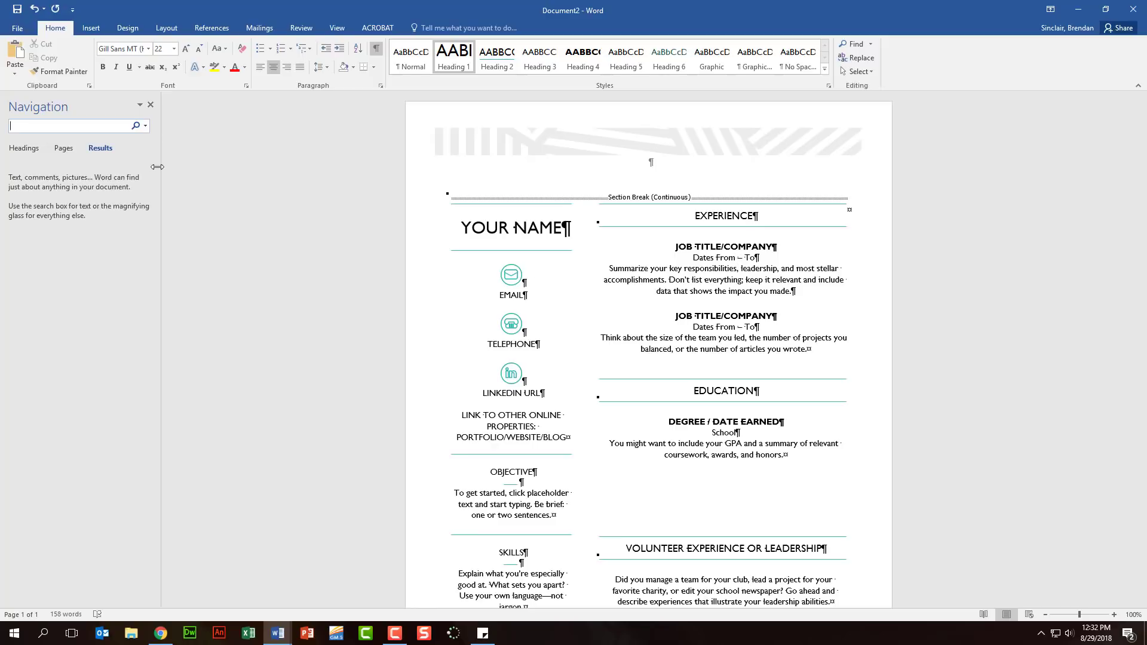
type("GPA")
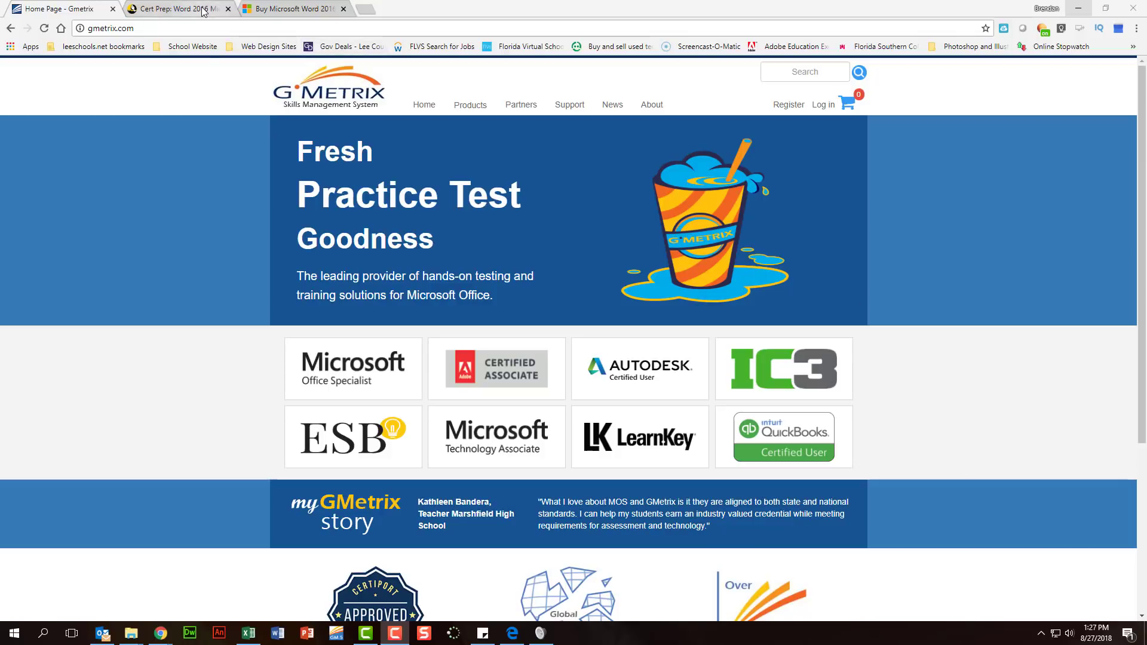
Step: Switch to the Lynda.com Cert Prep: Word 2016 MOS (77-725) course page
left_click(176, 9)
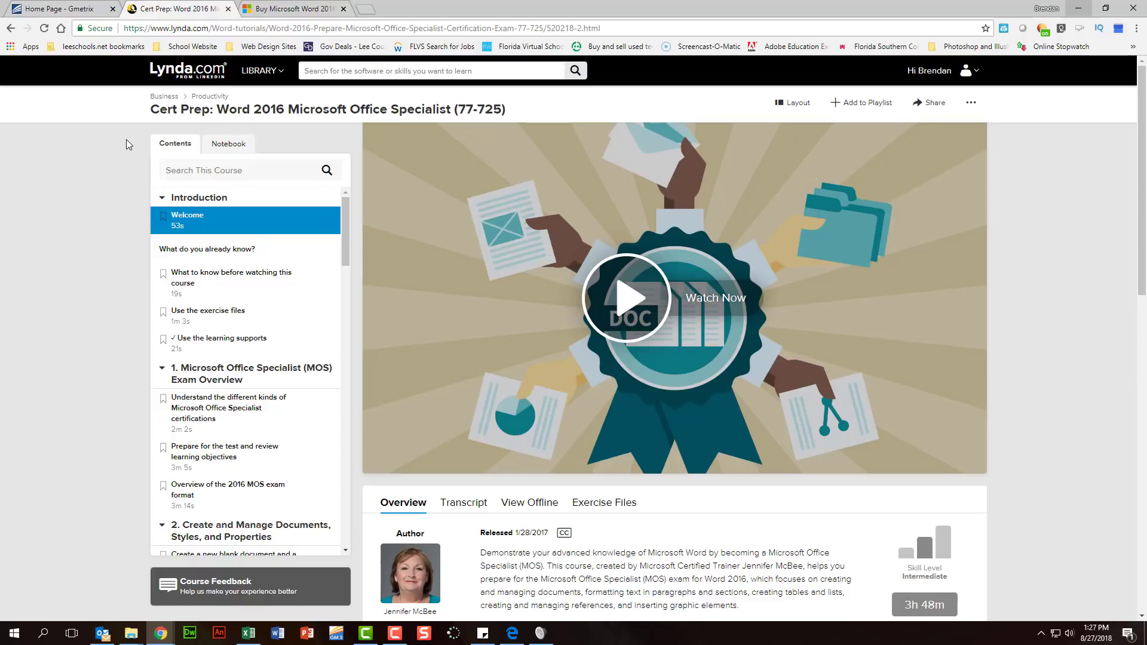
mouse_move(192, 79)
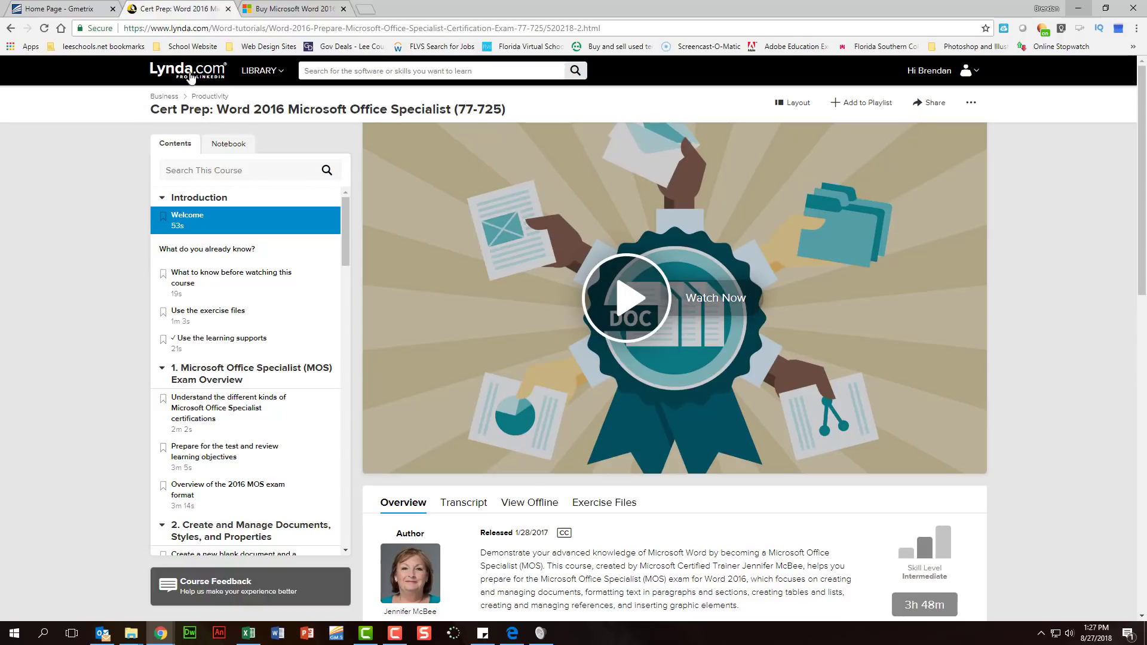
Step: Switch to the Microsoft Store page for the Word 2016 Step By Step ebook ($27.99)
left_click(289, 8)
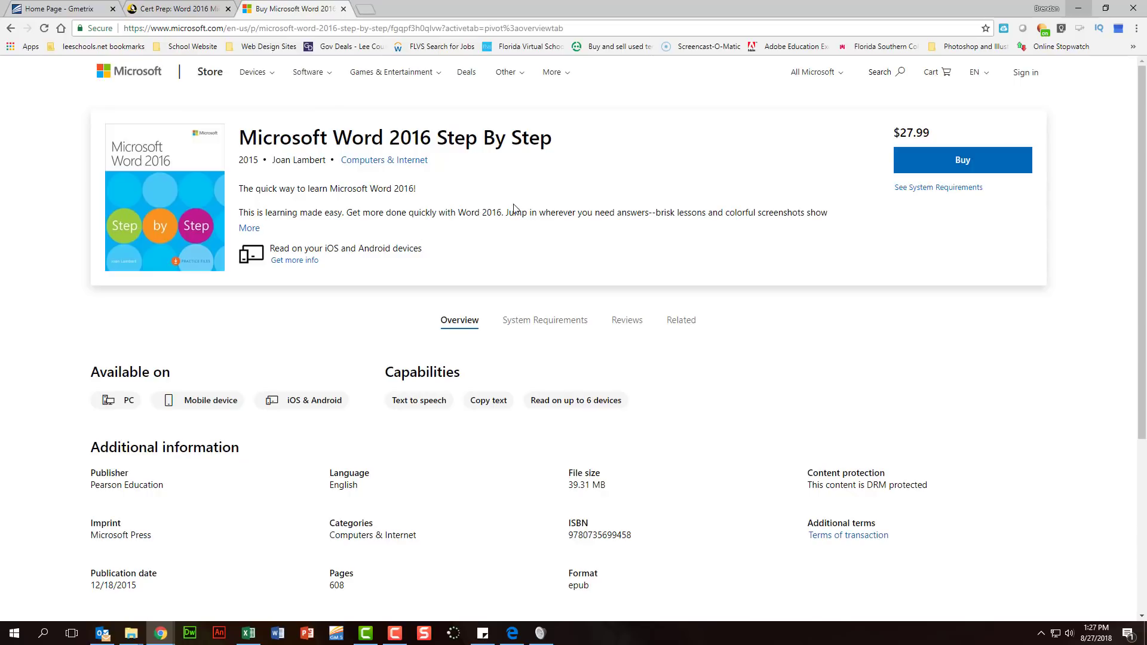
mouse_move(585, 180)
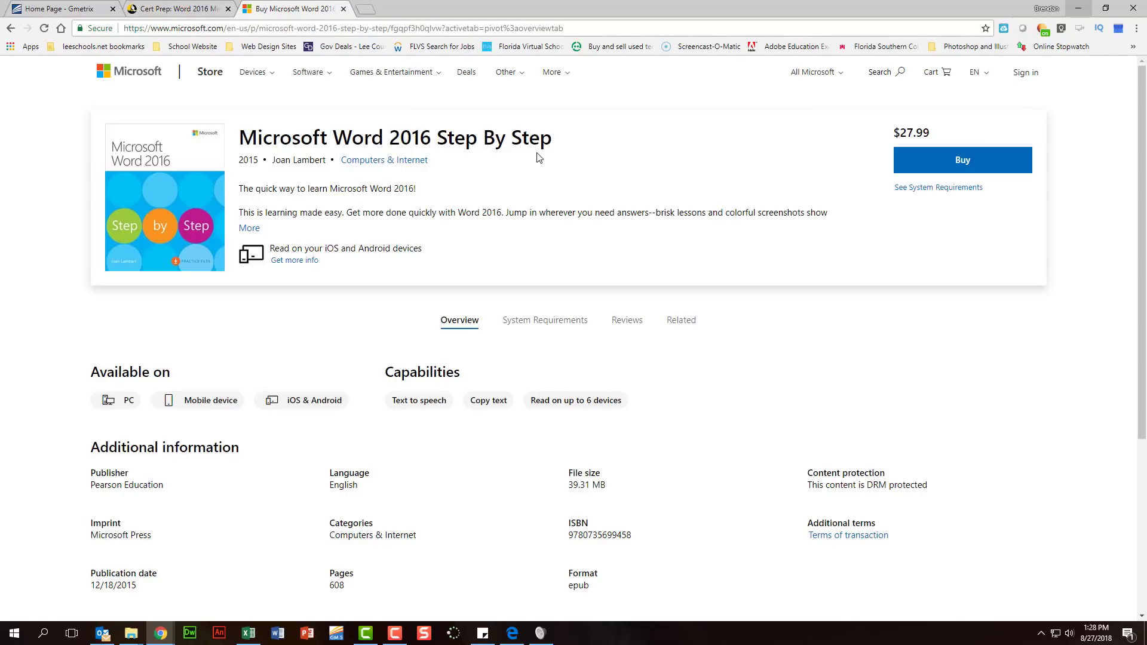
mouse_move(565, 180)
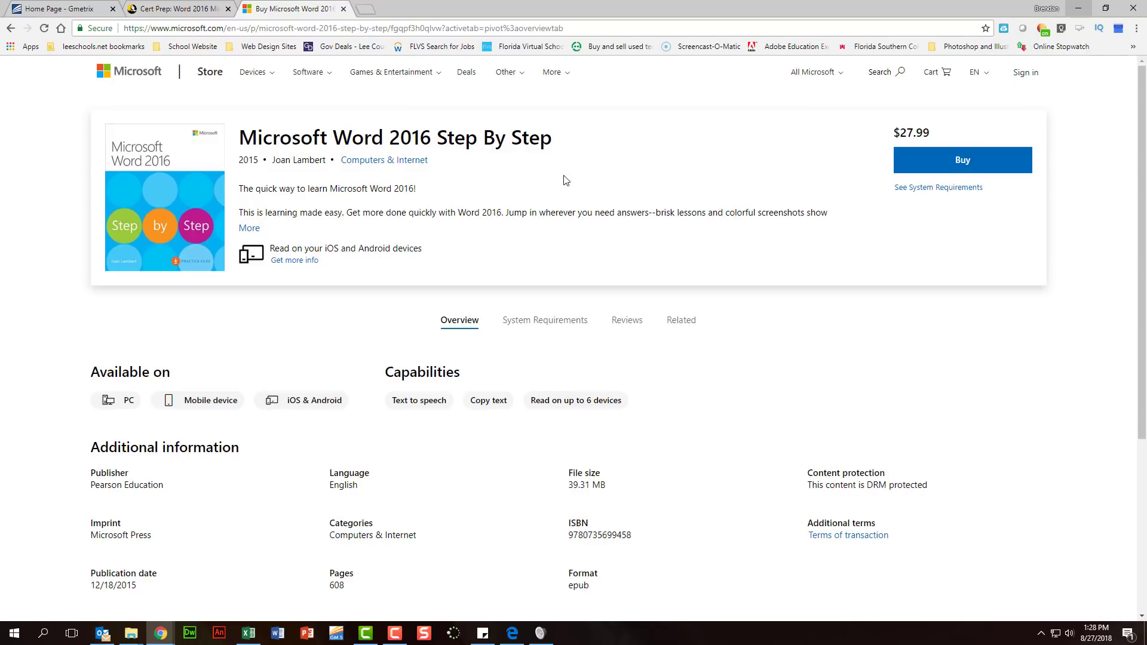